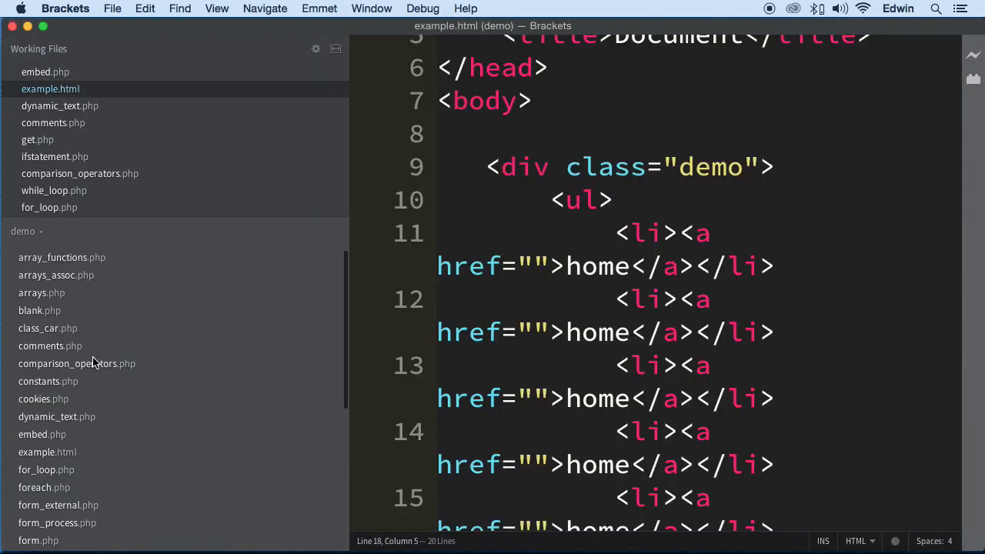
Open class_car.php from the demo project sidebar, passing through blank.php first
{"action": "left_click", "coordinate": [39, 310]}
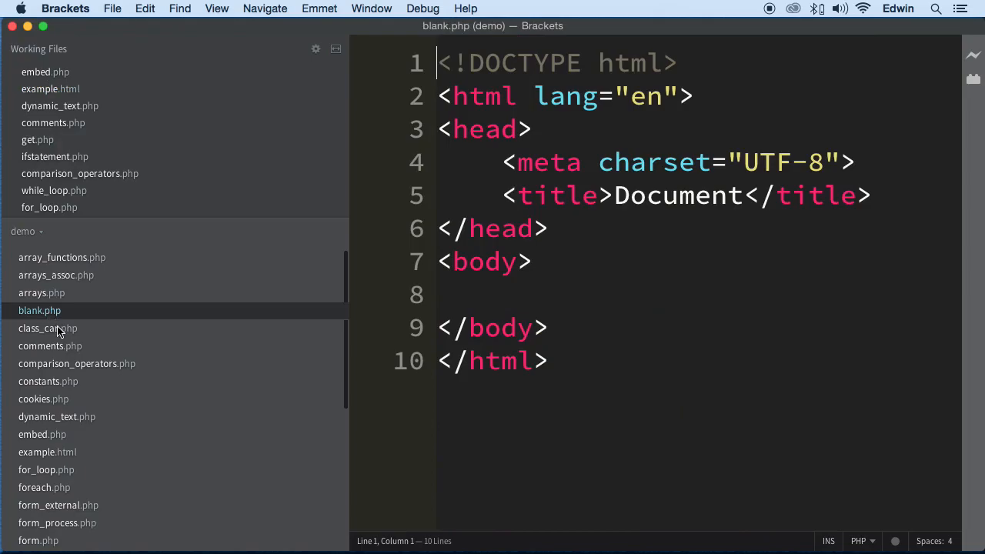
{"action": "scroll", "scroll_direction": "down", "scroll_amount": 3}
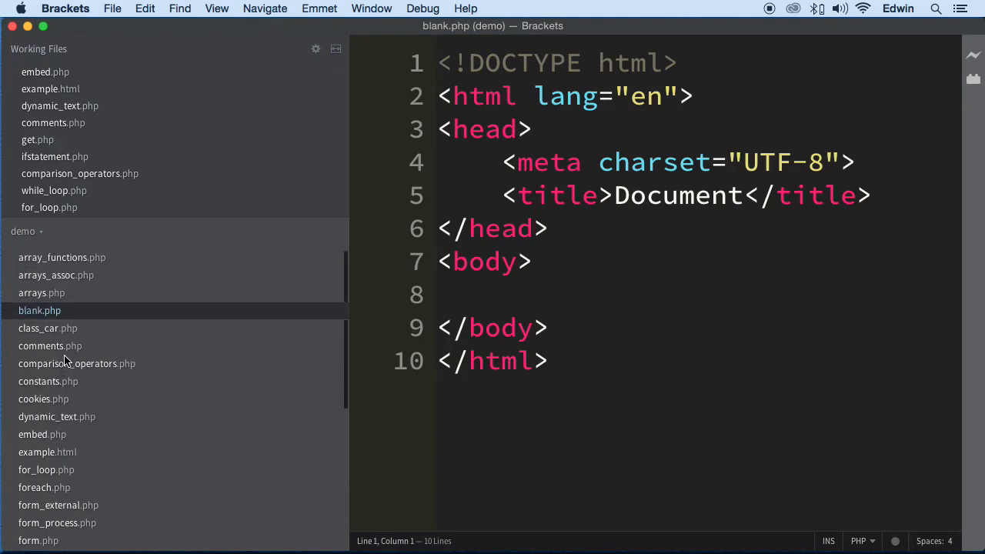
{"action": "left_click", "coordinate": [48, 328]}
{"action": "type", "text": "class_car2.php"}
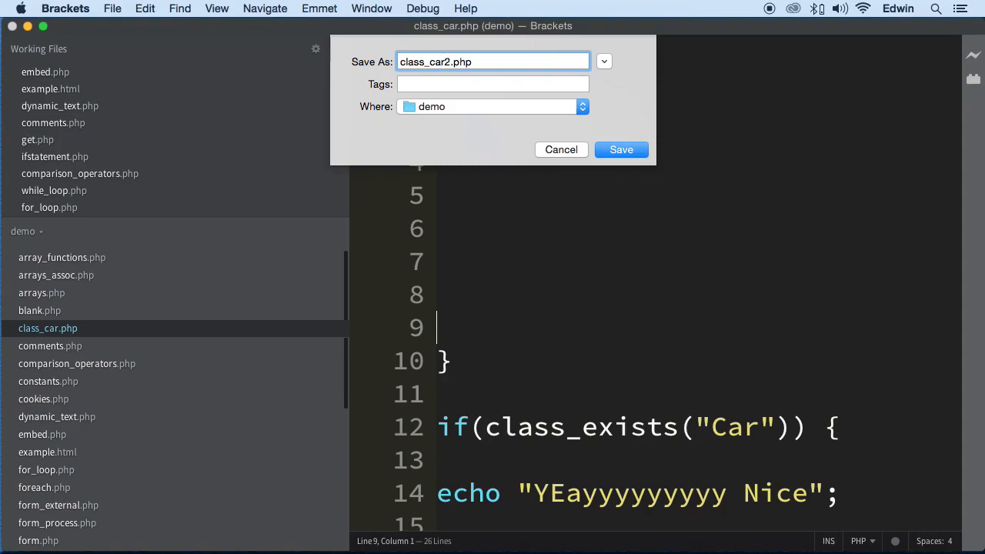
Save the copy as class_car2.php in the demo folder and launch the live browser preview
{"action": "left_click", "coordinate": [620, 150]}
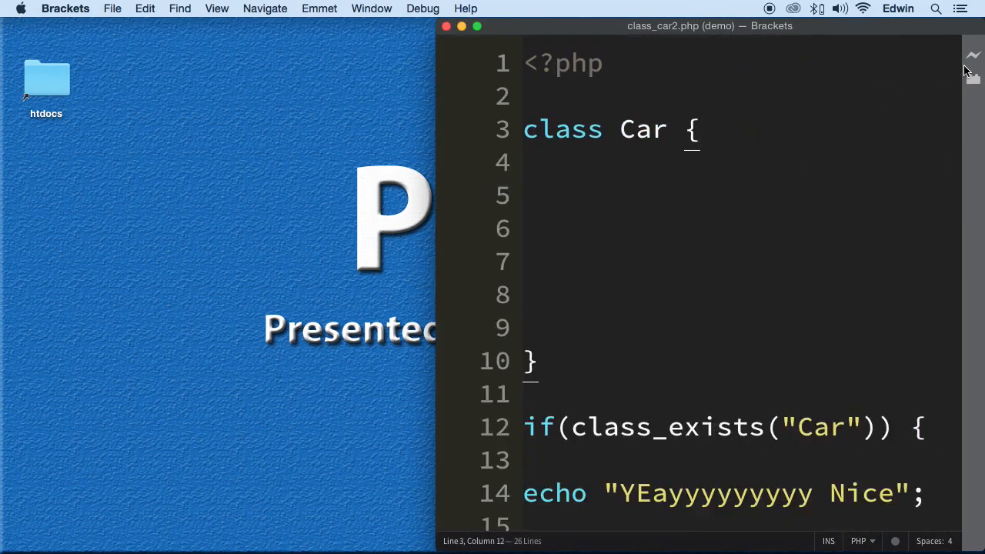
{"action": "left_click", "coordinate": [972, 55]}
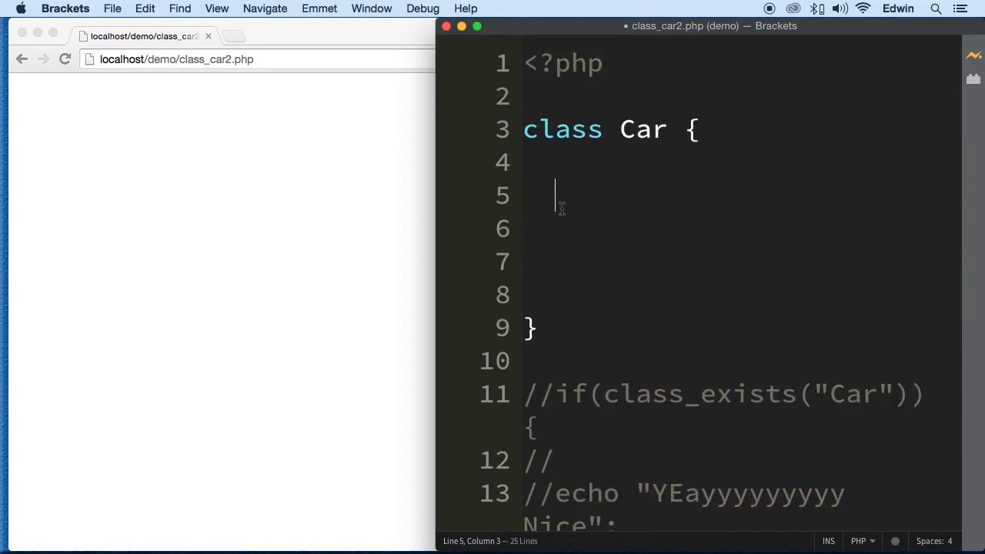
Add an empty greeting() {} function inside the Car class with its braces on separate lines
{"action": "key", "text": "Enter"}
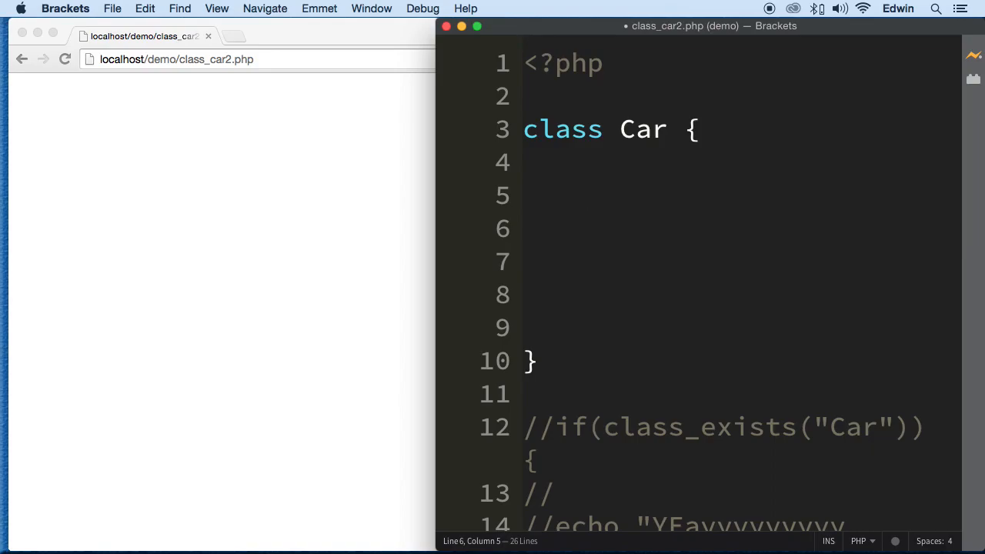
{"action": "type", "text": "functi"}
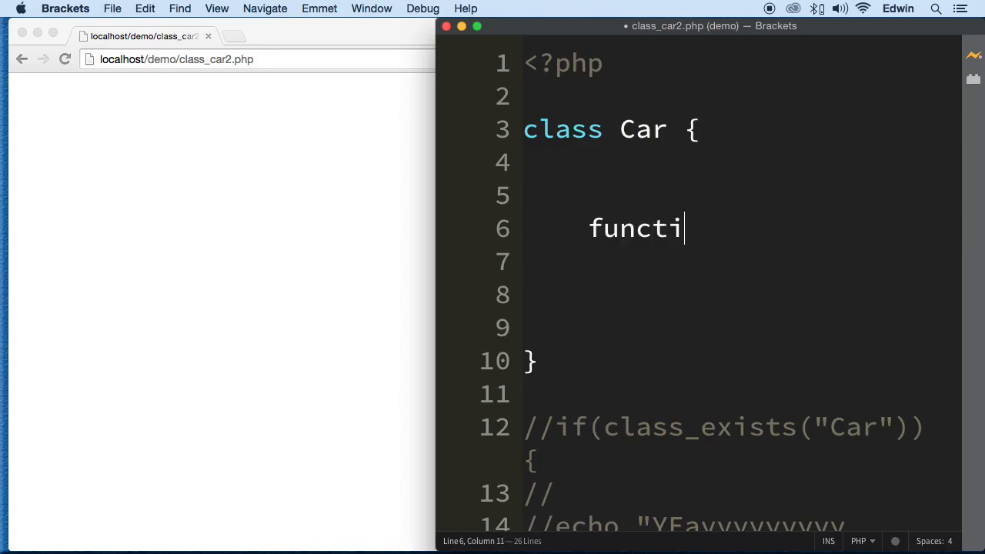
{"action": "type", "text": "on"}
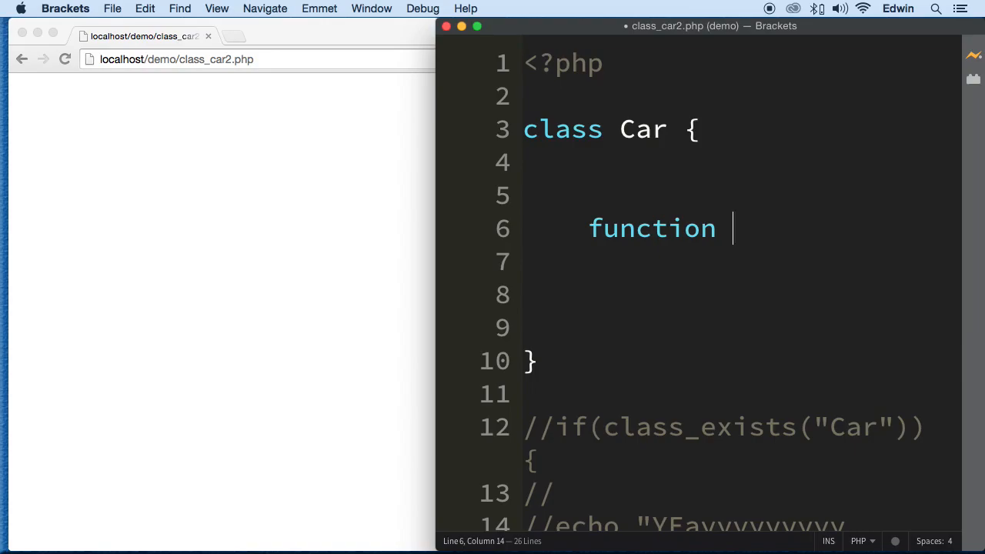
{"action": "type", "text": "greet"}
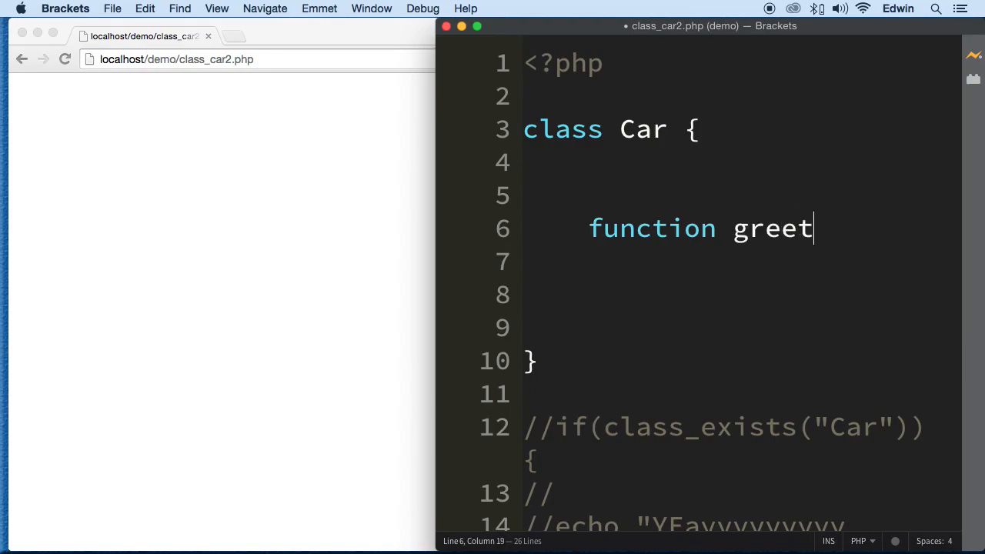
{"action": "type", "text": "ing()"}
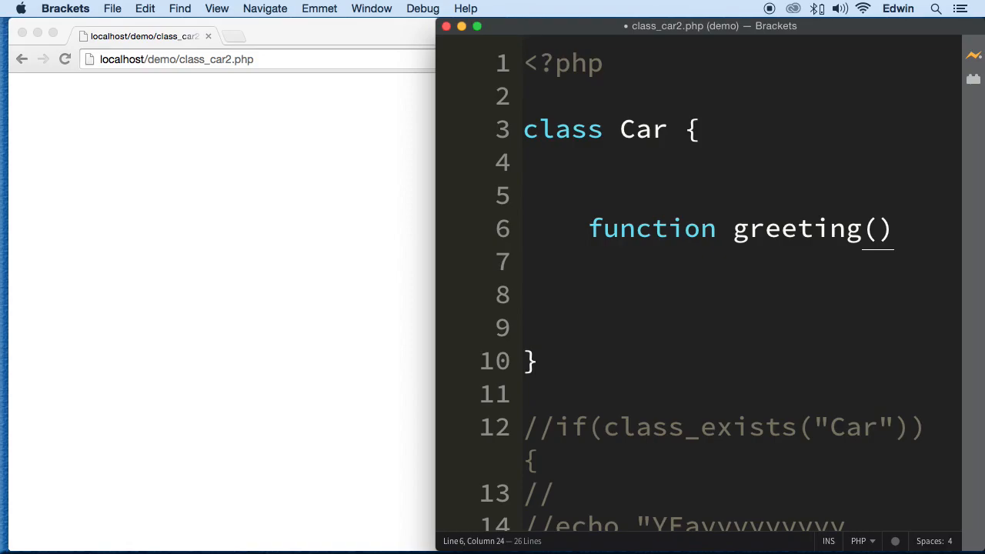
{"action": "type", "text": "{}"}
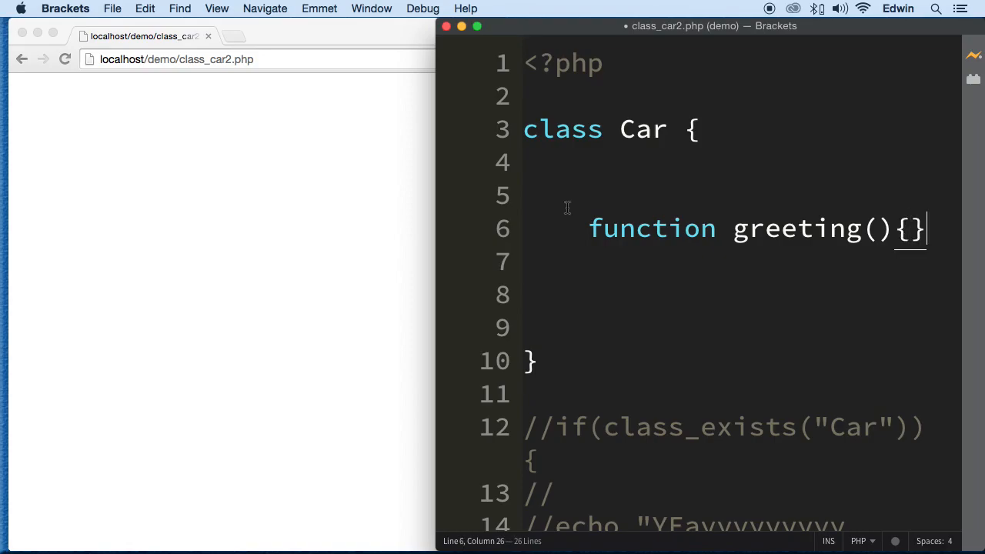
{"action": "key", "text": "Enter"}
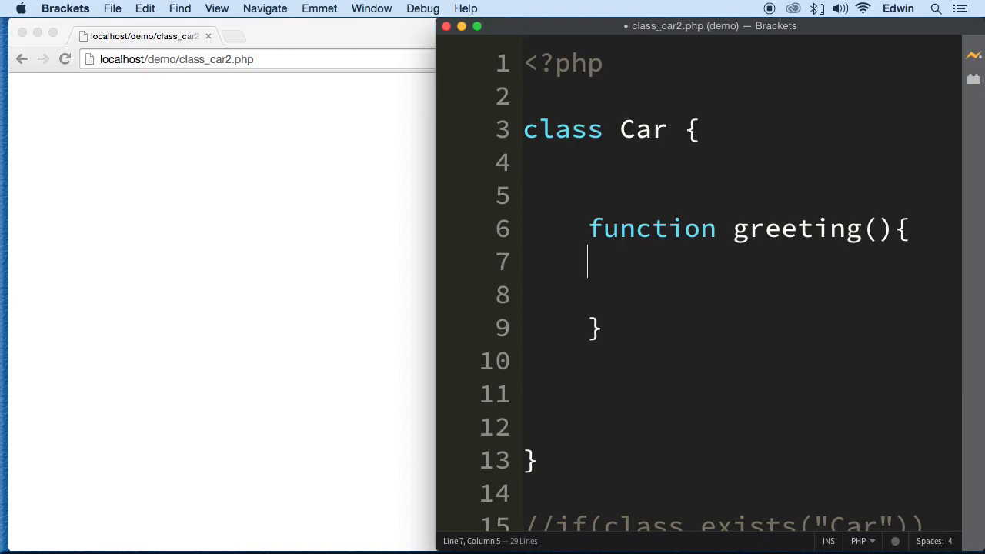
Add a blank line in the body and rename the function to MoveWheels
{"action": "key", "text": "Enter"}
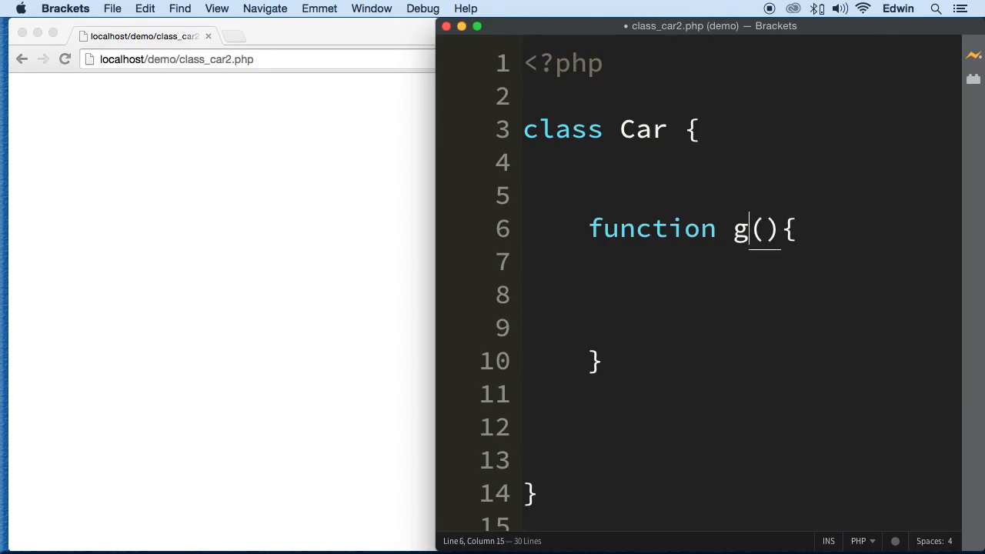
{"action": "type", "text": "MoveW"}
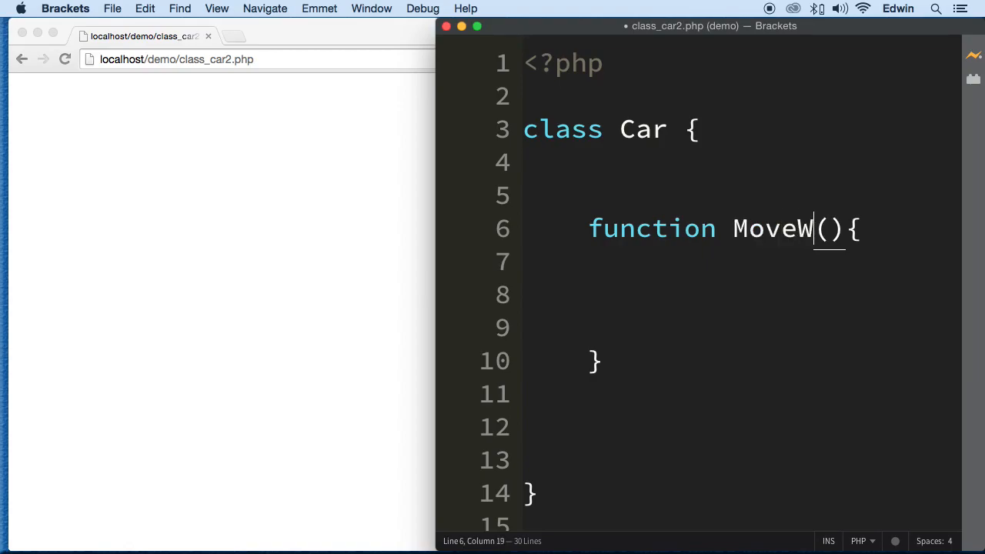
{"action": "type", "text": "heels"}
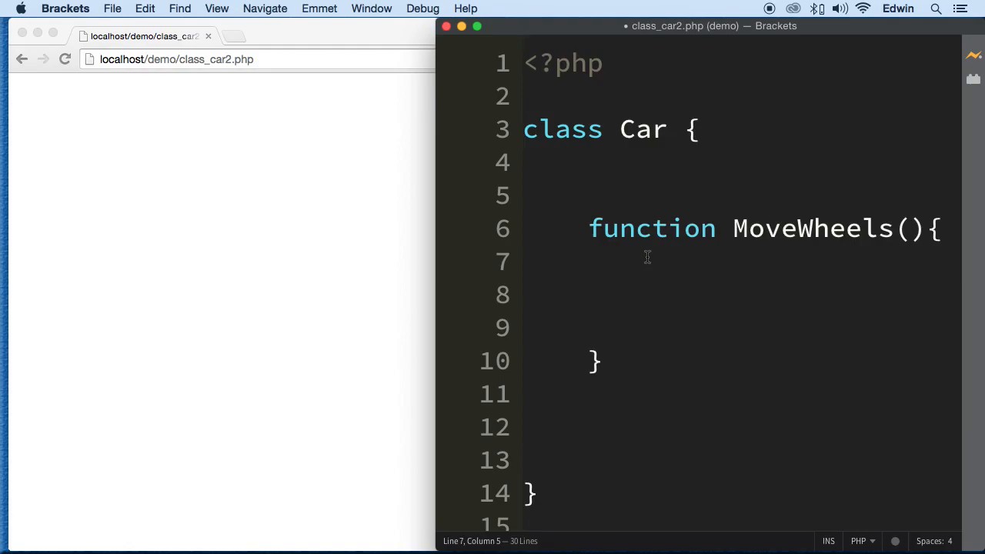
Type echo "Wheels move" inside the MoveWheels body
{"action": "type", "text": "ech"}
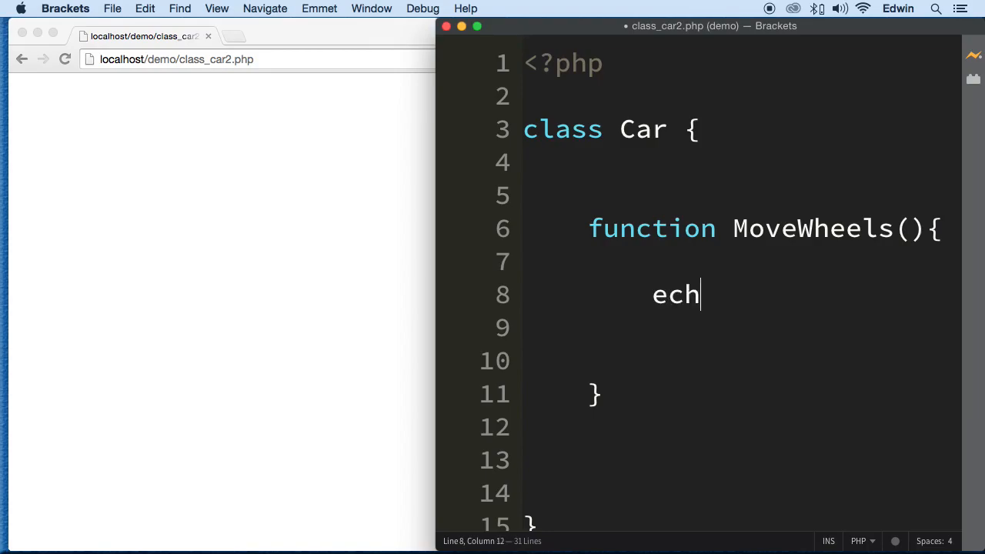
{"action": "type", "text": "o \""}
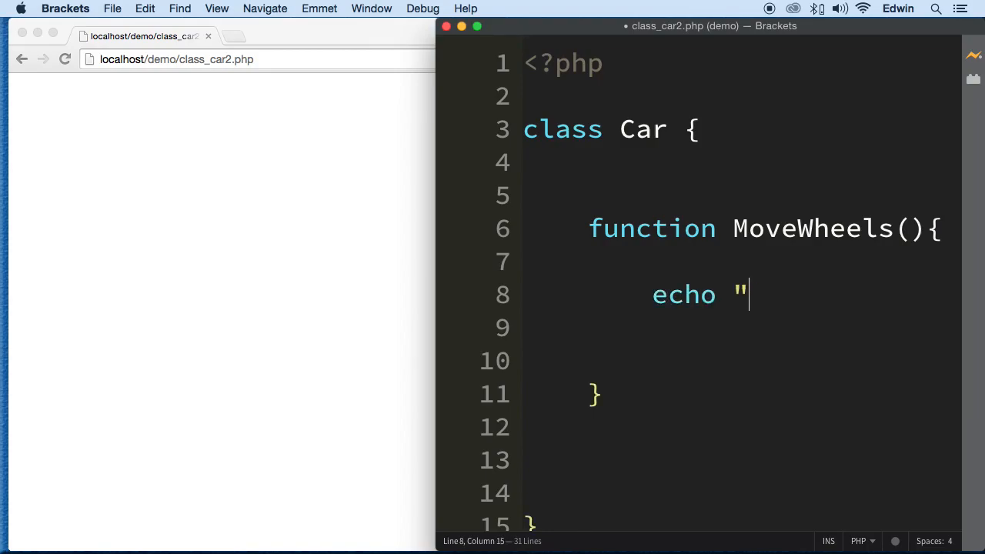
{"action": "type", "text": "\""}
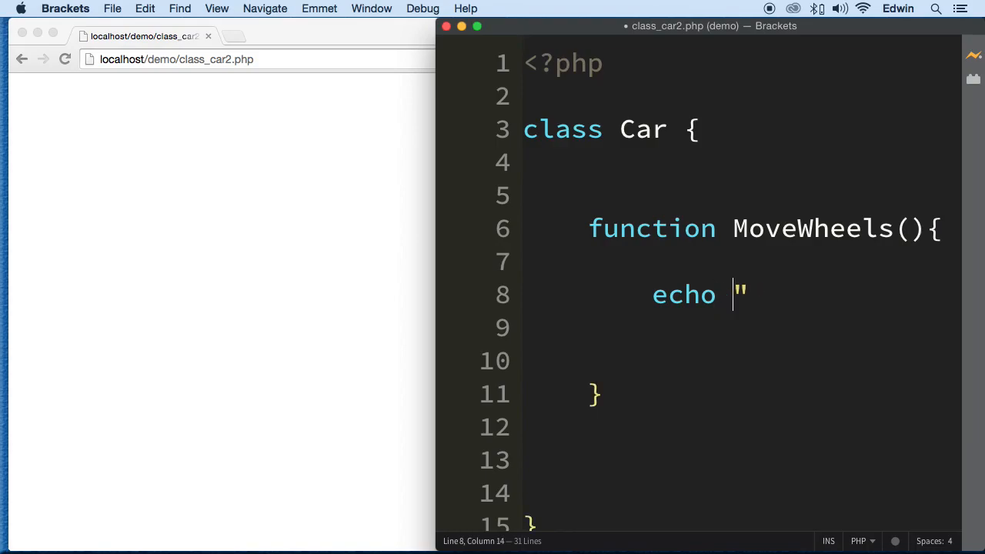
{"action": "type", "text": "Whe\""}
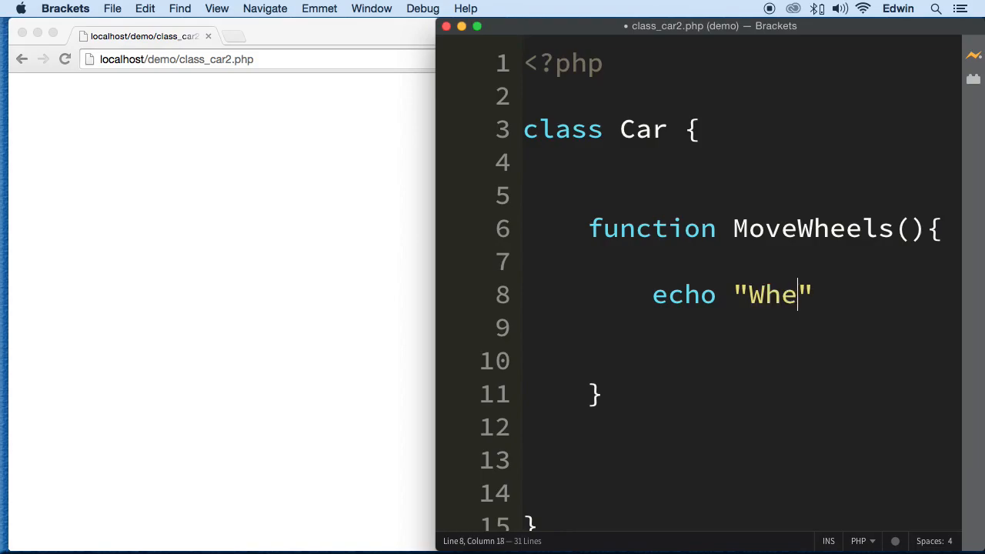
{"action": "type", "text": "el"}
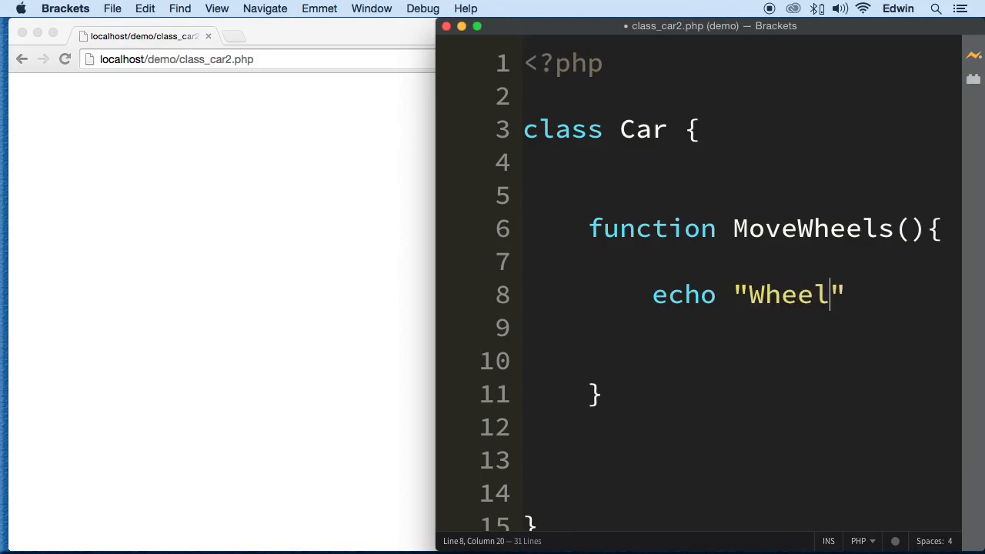
{"action": "type", "text": "s move"}
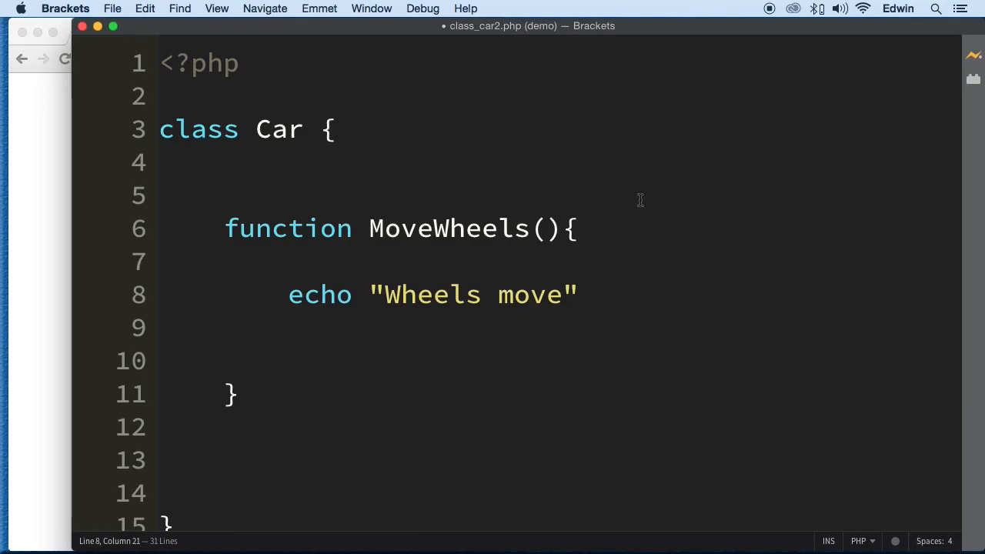
{"action": "mouse_move", "coordinate": [457, 194]}
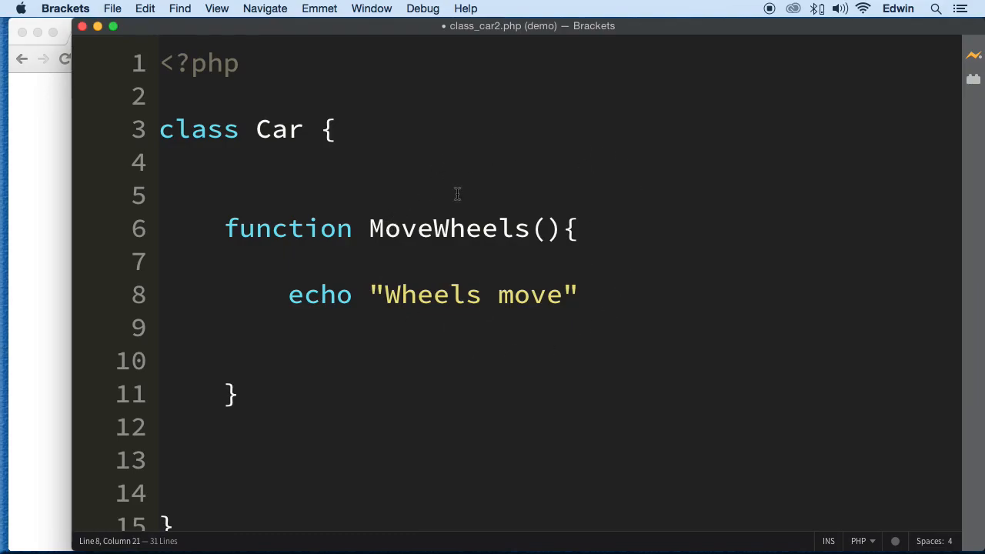
{"action": "mouse_move", "coordinate": [572, 170]}
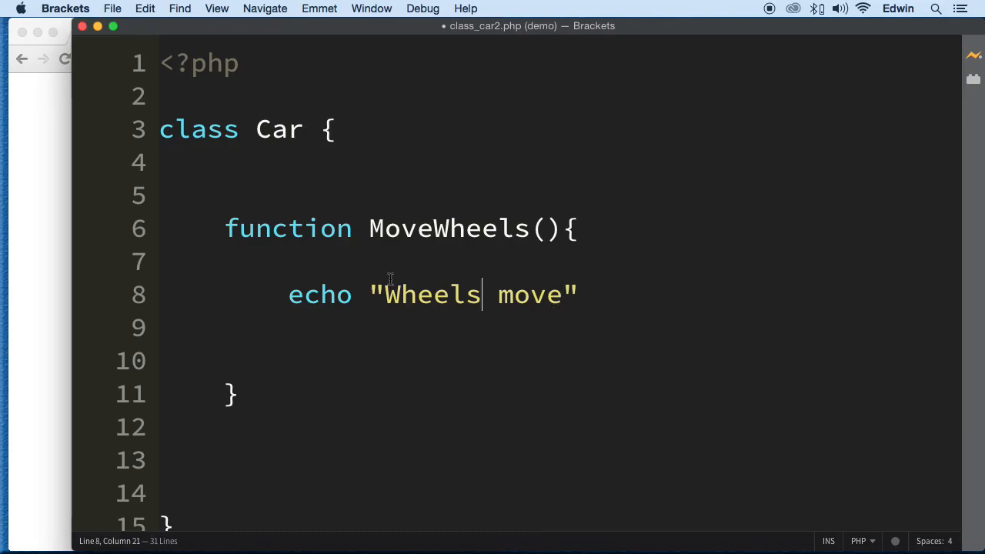
Highlight the MoveWheels name and the terminated "Wheels move" echo statement while explaining them
{"action": "left_click_drag", "start_coordinate": [368, 228], "coordinate": [577, 228]}
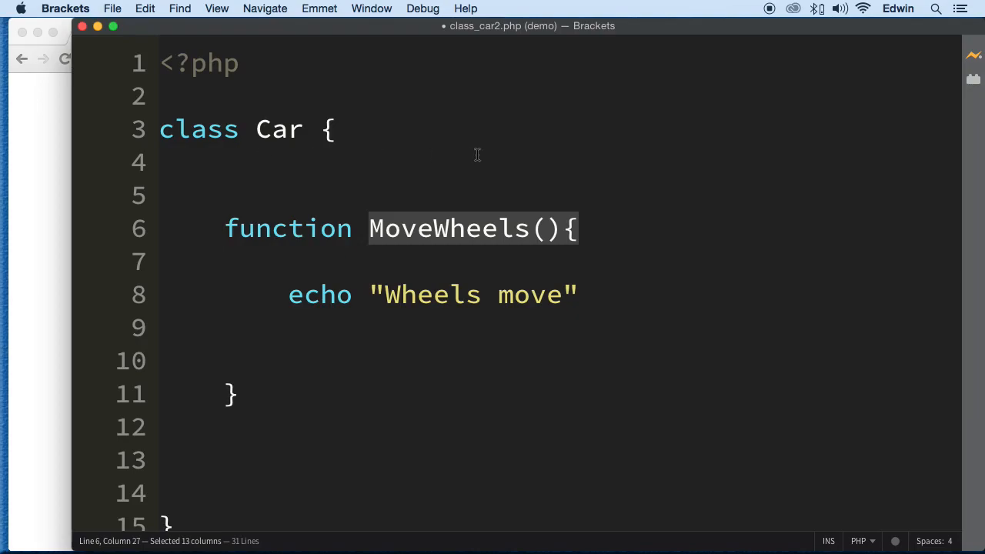
{"action": "mouse_move", "coordinate": [485, 163]}
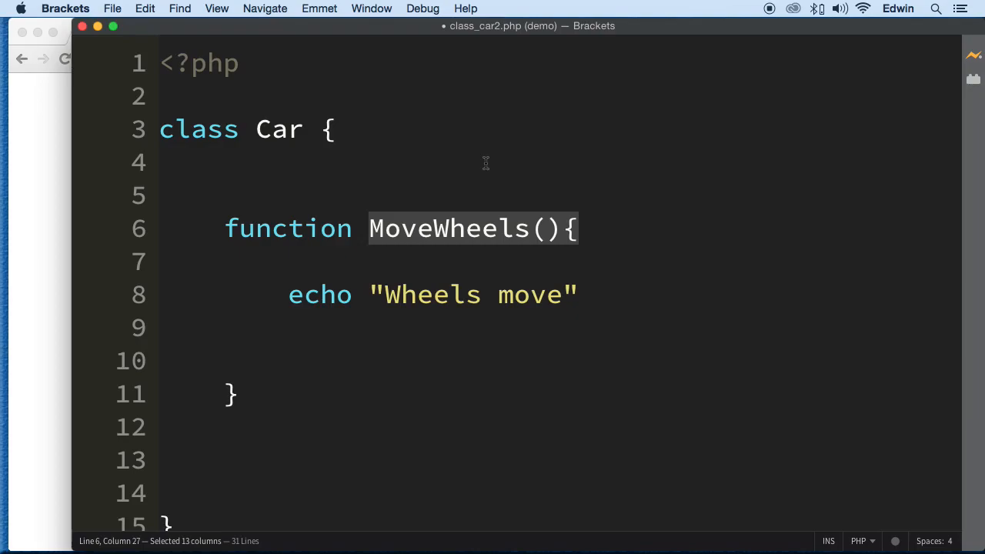
{"action": "left_click", "coordinate": [332, 129]}
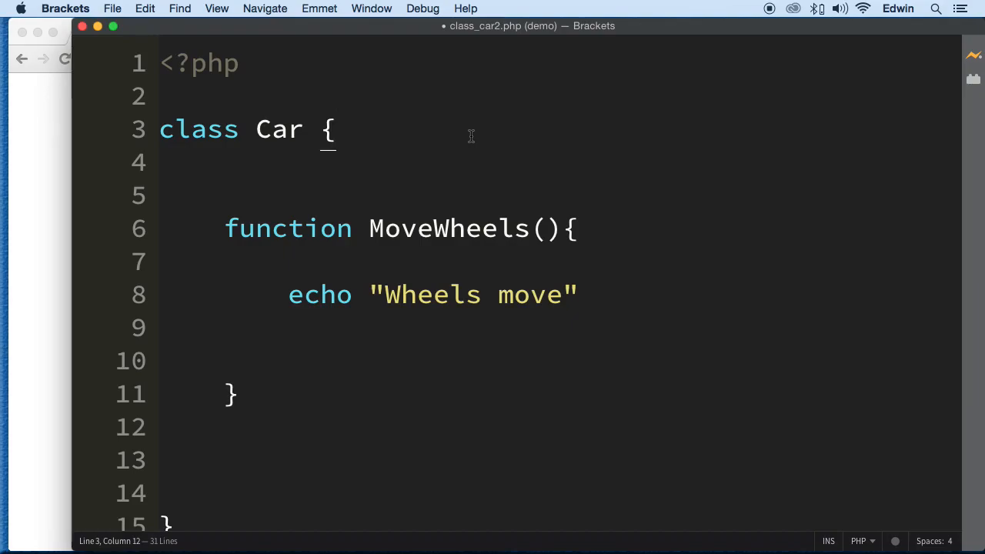
{"action": "mouse_move", "coordinate": [366, 246]}
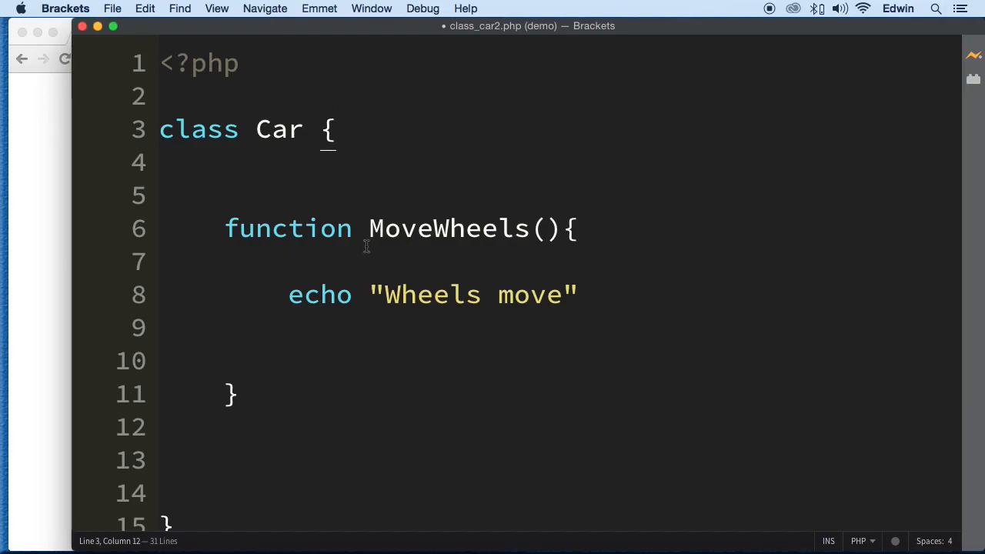
{"action": "left_click_drag", "start_coordinate": [225, 227], "coordinate": [238, 393]}
{"action": "type", "text": ";"}
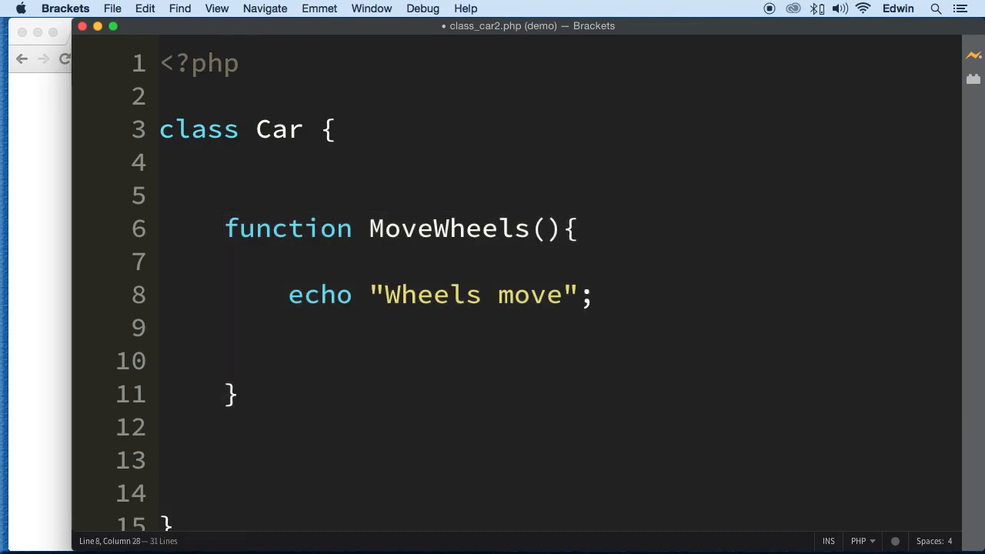
{"action": "mouse_move", "coordinate": [462, 323]}
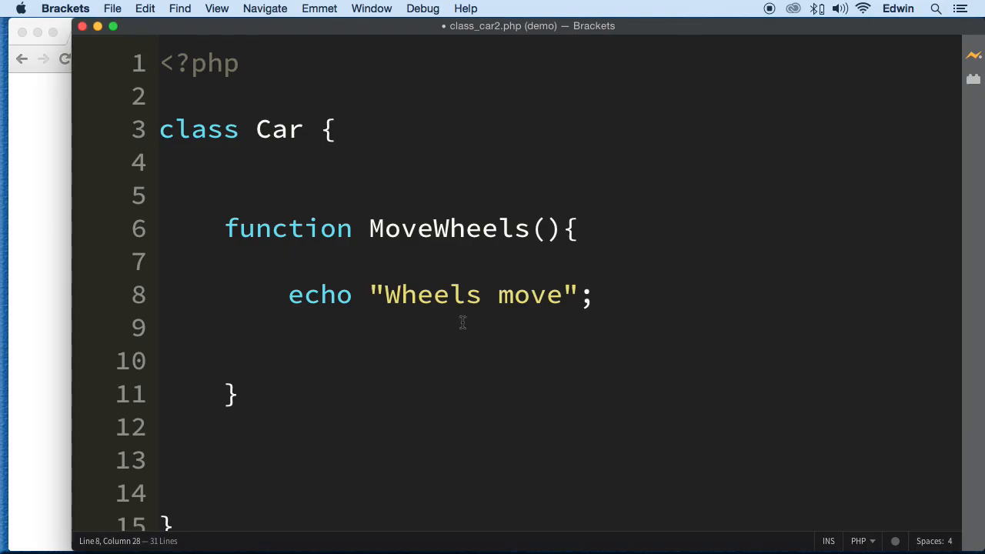
{"action": "left_click_drag", "start_coordinate": [369, 294], "coordinate": [593, 295]}
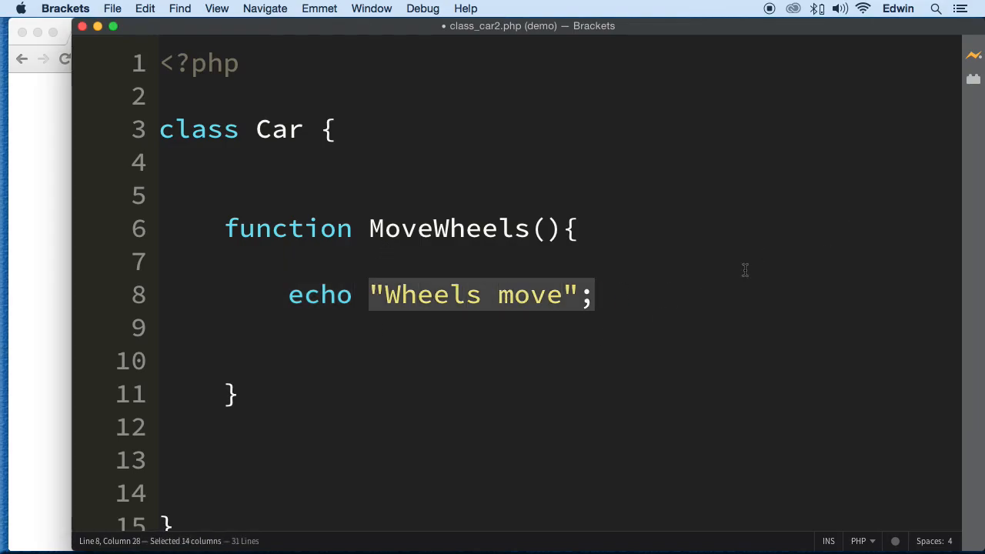
{"action": "mouse_move", "coordinate": [452, 231]}
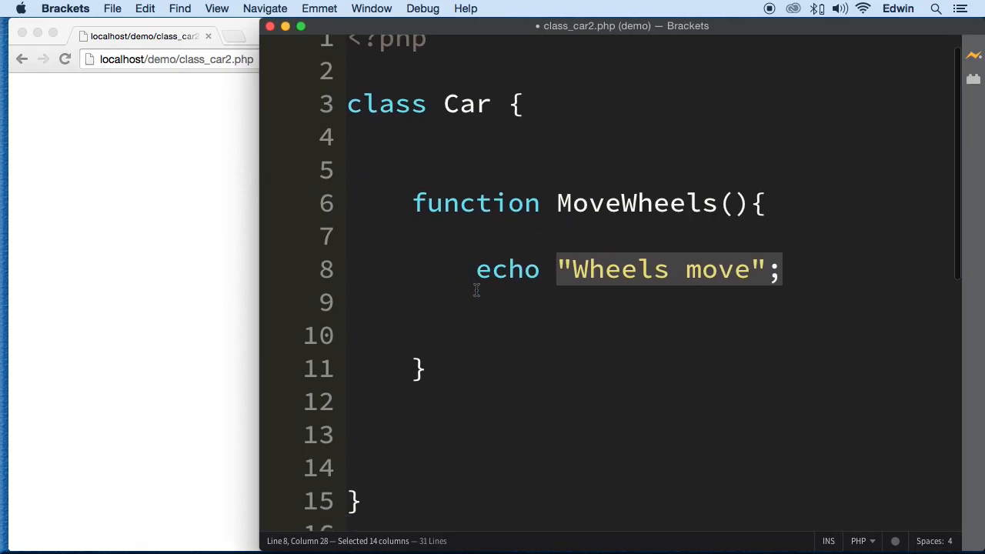
Scroll down to the commented class_exists check below the Car class
{"action": "scroll", "scroll_direction": "down", "scroll_amount": 3}
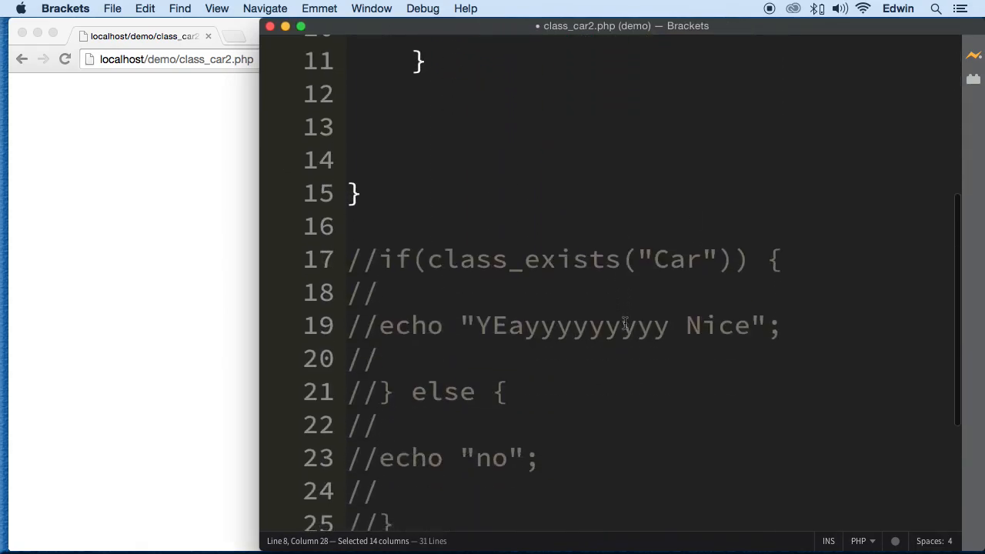
{"action": "scroll", "scroll_direction": "down", "scroll_amount": 3}
{"action": "type", "text": "method"}
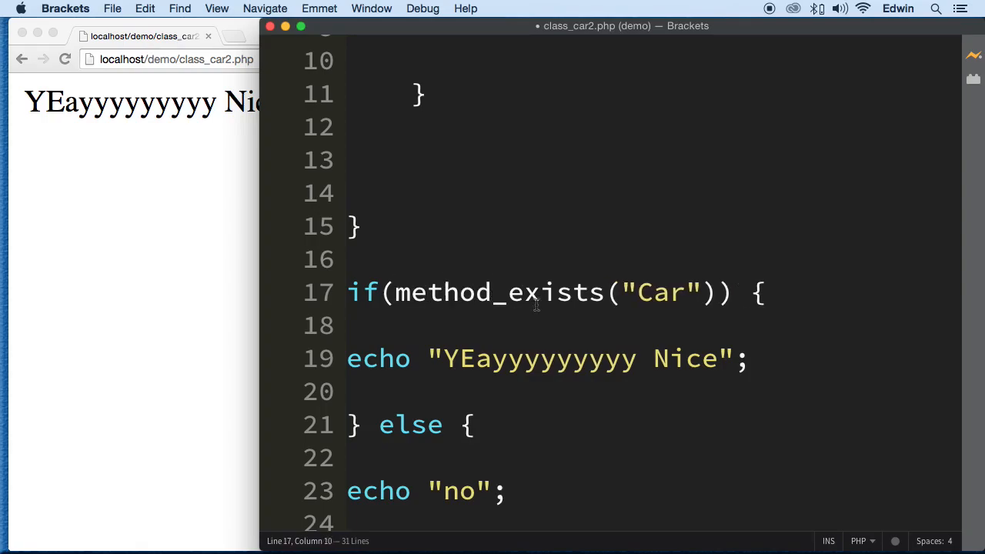
Add "MoveWheels" as the second method_exists argument after "Car"
{"action": "key", "text": "Backspace"}
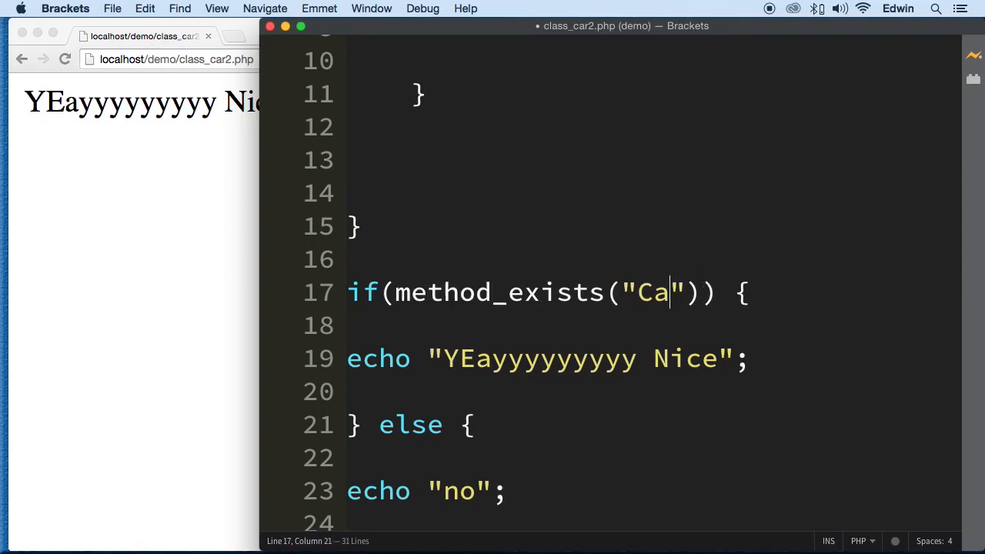
{"action": "type", "text": "r"}
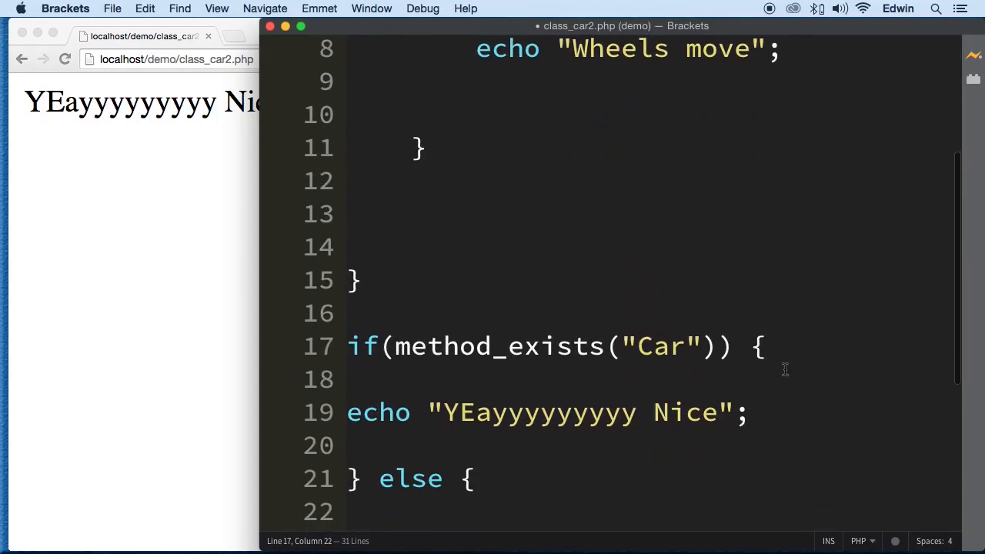
{"action": "type", "text": "\","}
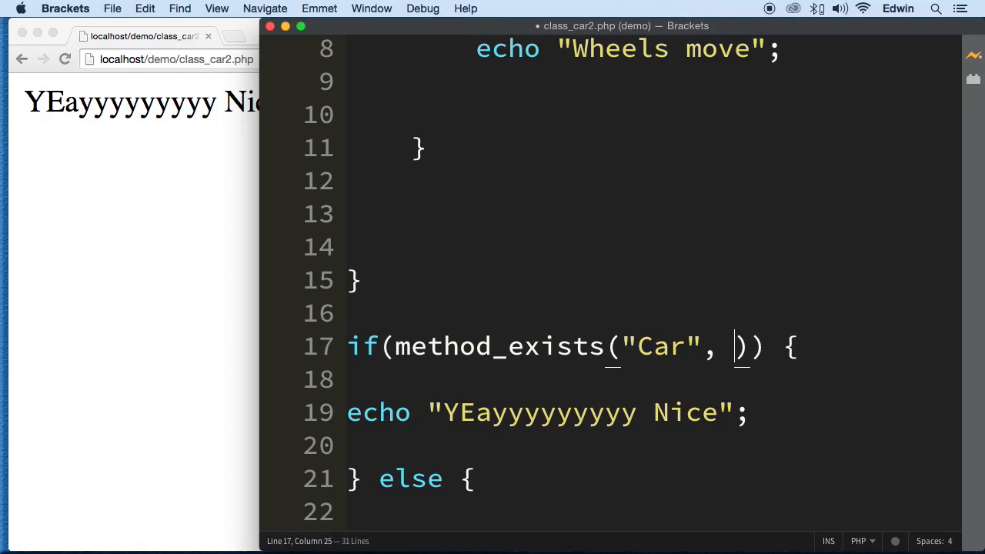
{"action": "double_click", "coordinate": [662, 346]}
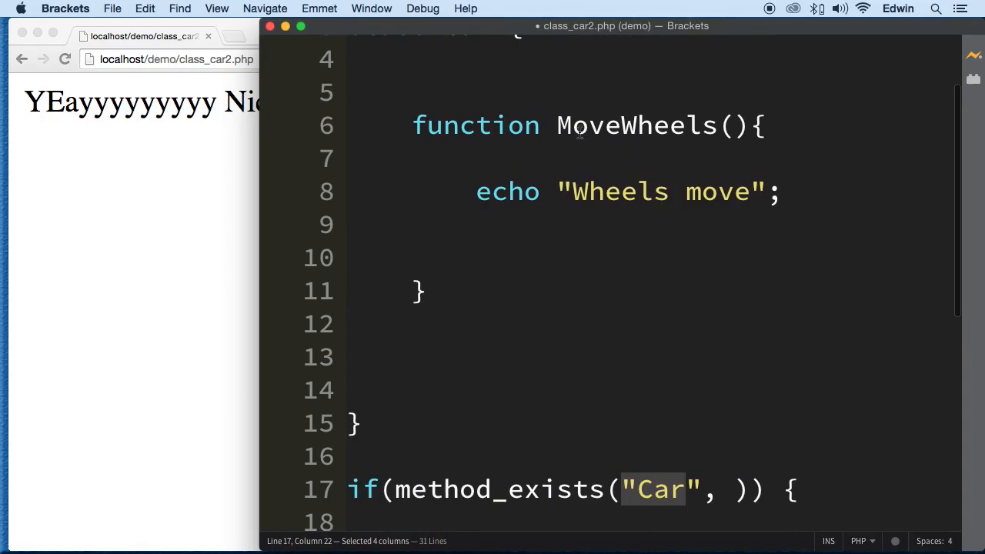
{"action": "double_click", "coordinate": [634, 125]}
{"action": "type", "text": "\""}
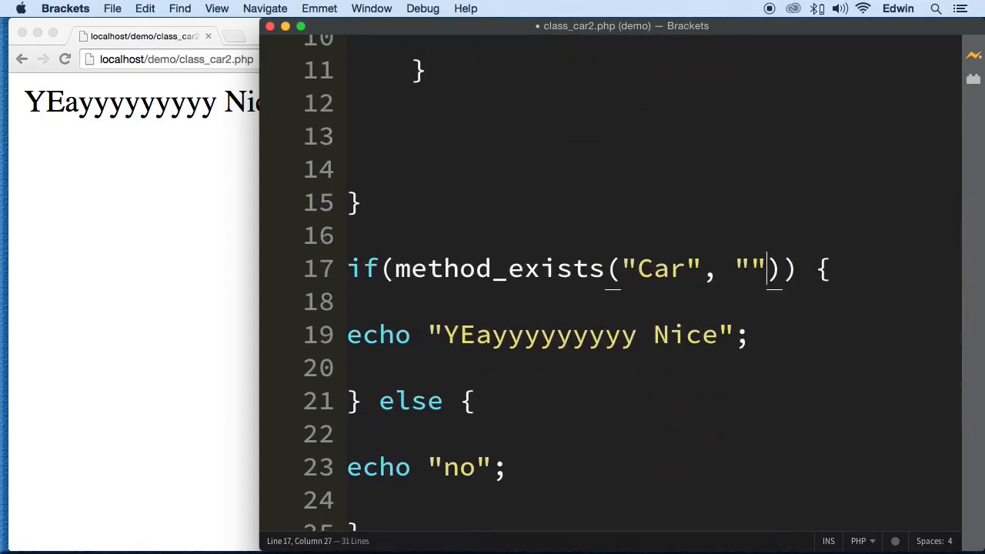
{"action": "type", "text": "MoveWheels"}
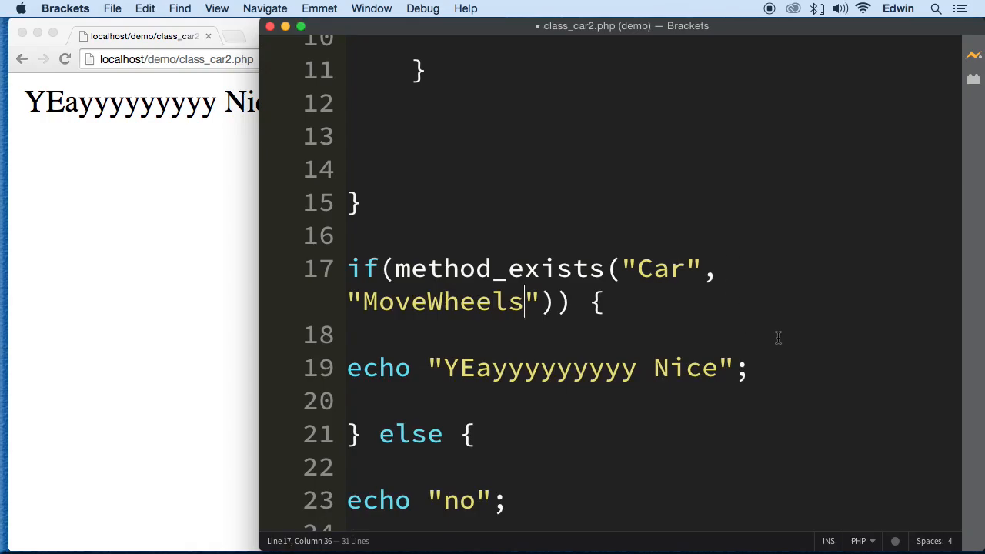
Change the echo messages to "The Method Exist" and "no it does not"
{"action": "left_click_drag", "start_coordinate": [443, 367], "coordinate": [716, 368]}
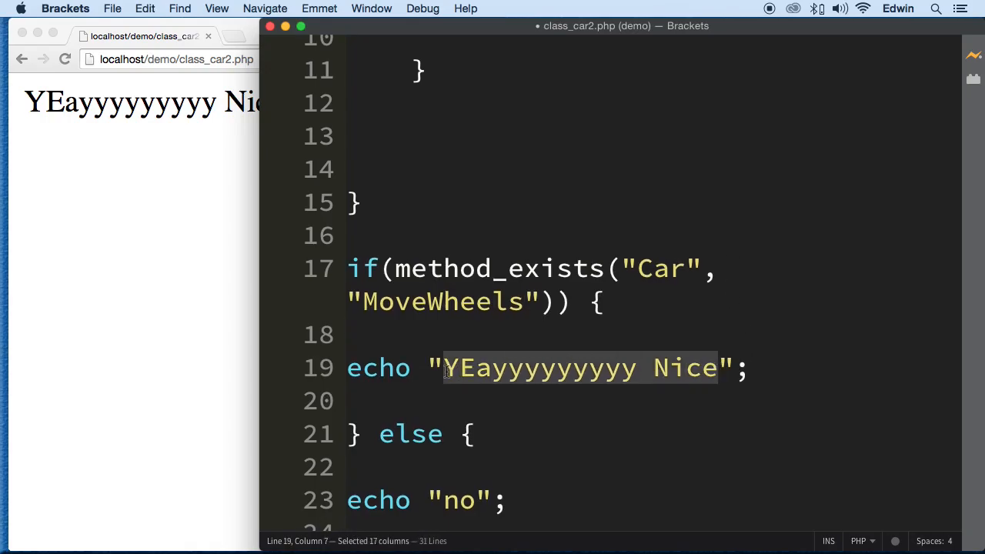
{"action": "type", "text": "The Mod"}
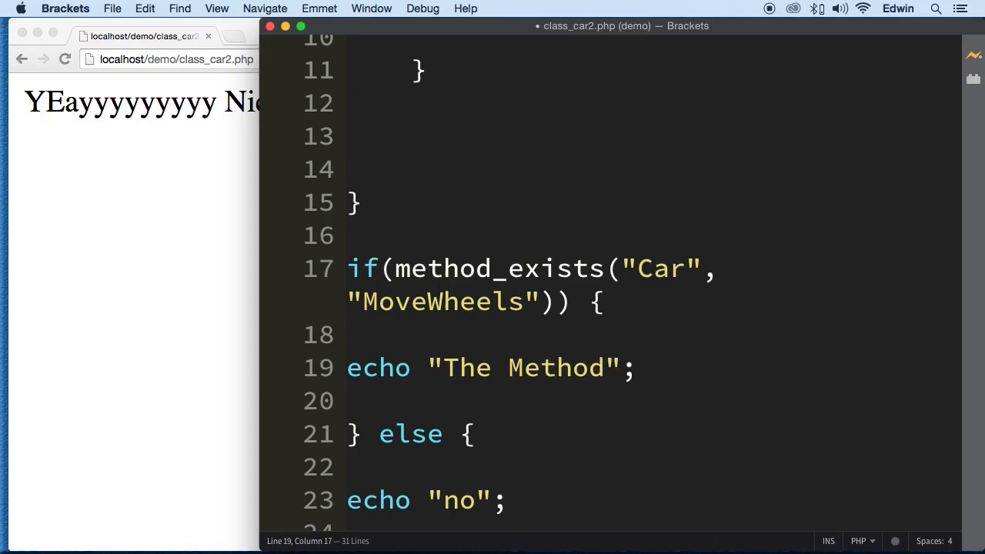
{"action": "type", "text": "Exist"}
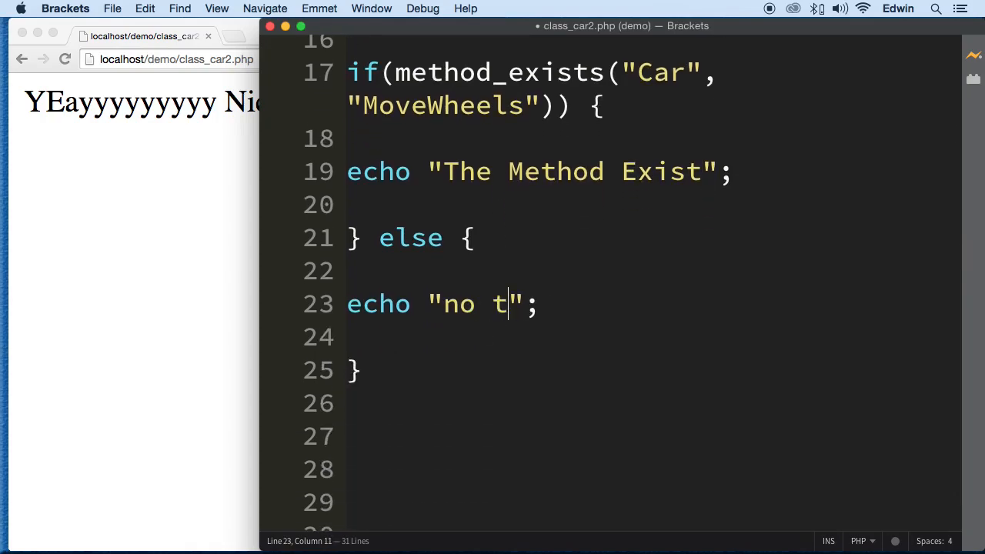
{"action": "type", "text": "it does not"}
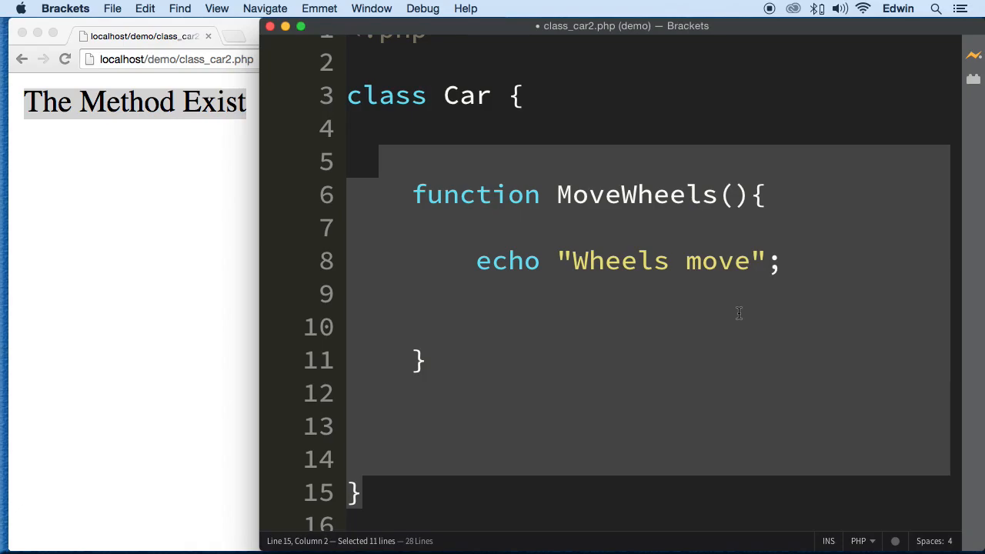
Scroll through the if/else block, deselecting the Car class body and tightening blank lines
{"action": "scroll", "scroll_direction": "down", "scroll_amount": 3}
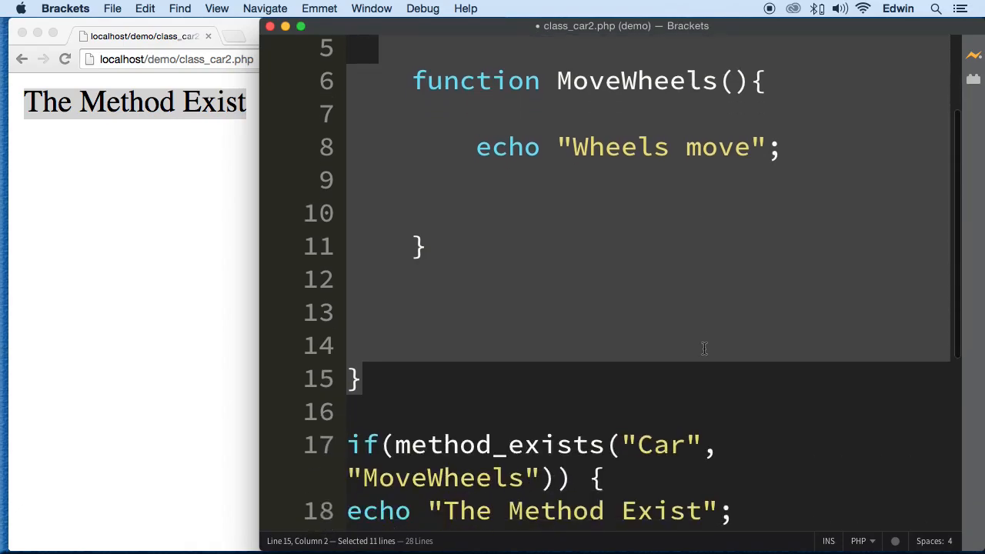
{"action": "left_click", "coordinate": [670, 434]}
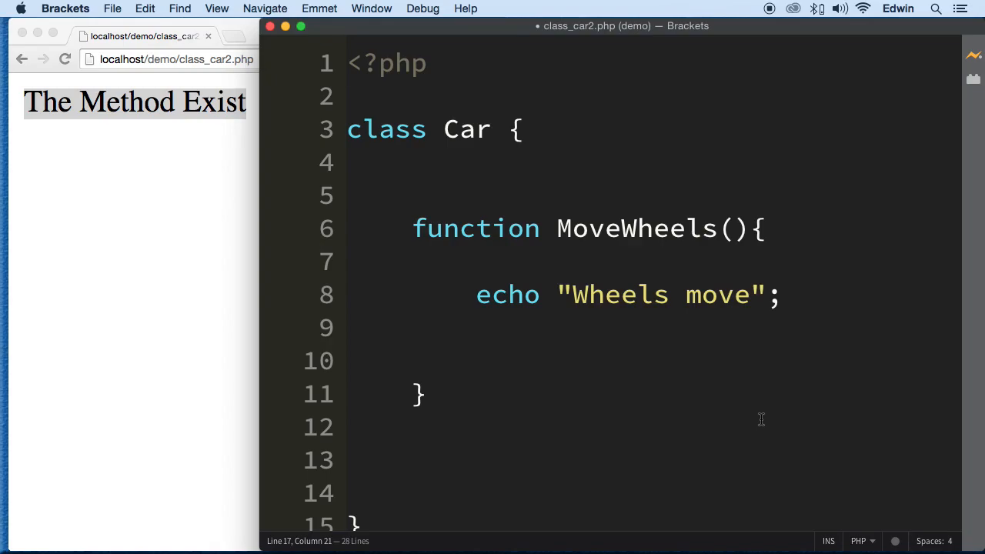
{"action": "scroll", "scroll_direction": "down", "scroll_amount": 3}
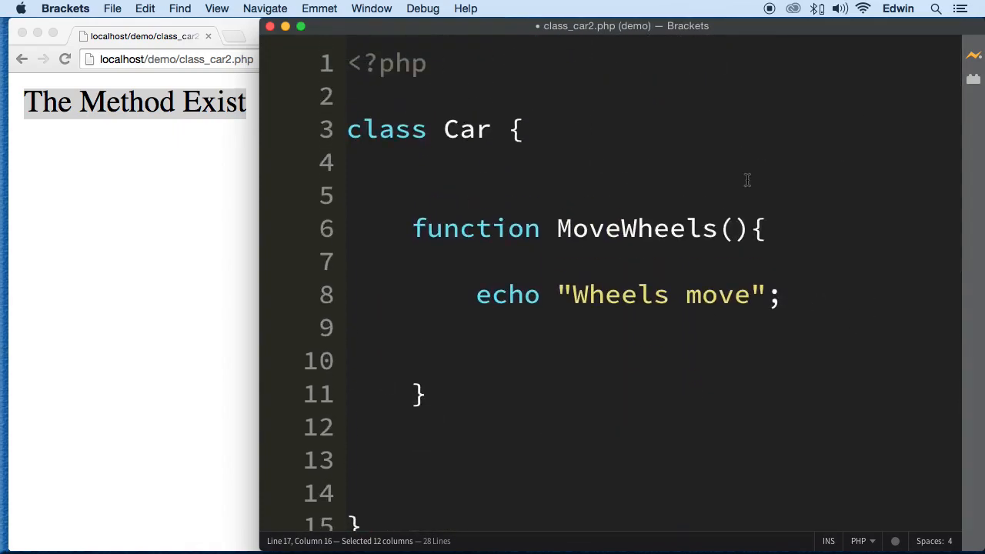
{"action": "scroll", "scroll_direction": "down", "scroll_amount": 3}
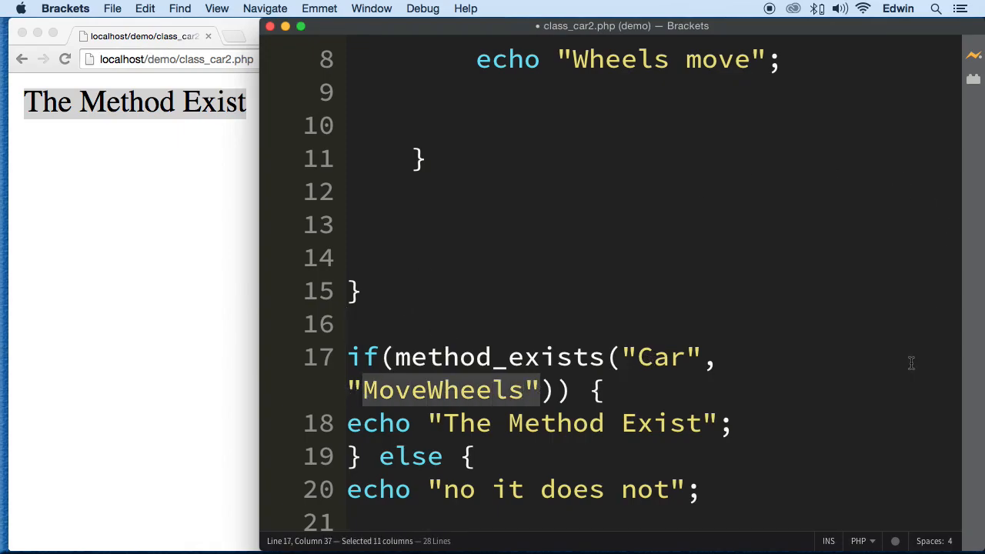
{"action": "scroll", "scroll_direction": "down", "scroll_amount": 3}
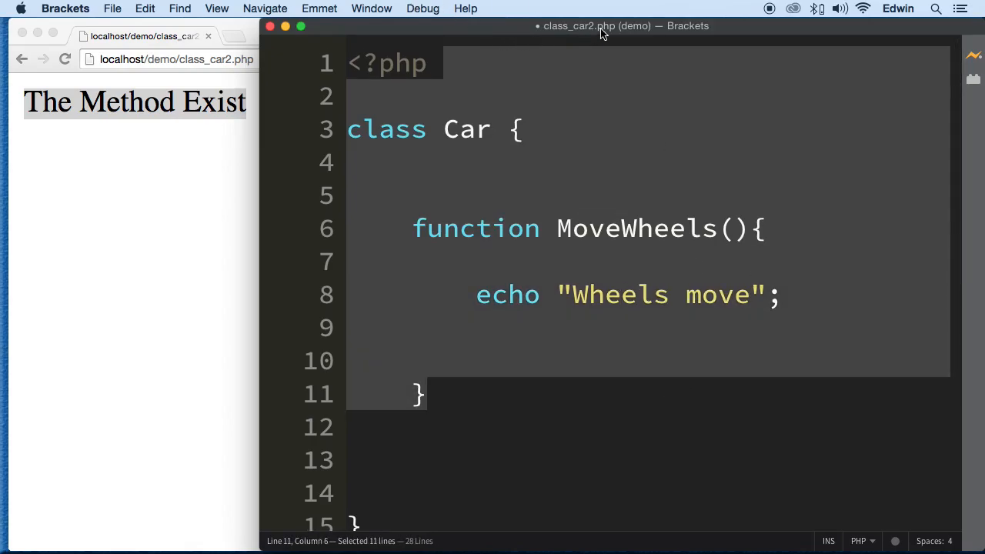
{"action": "mouse_move", "coordinate": [470, 61]}
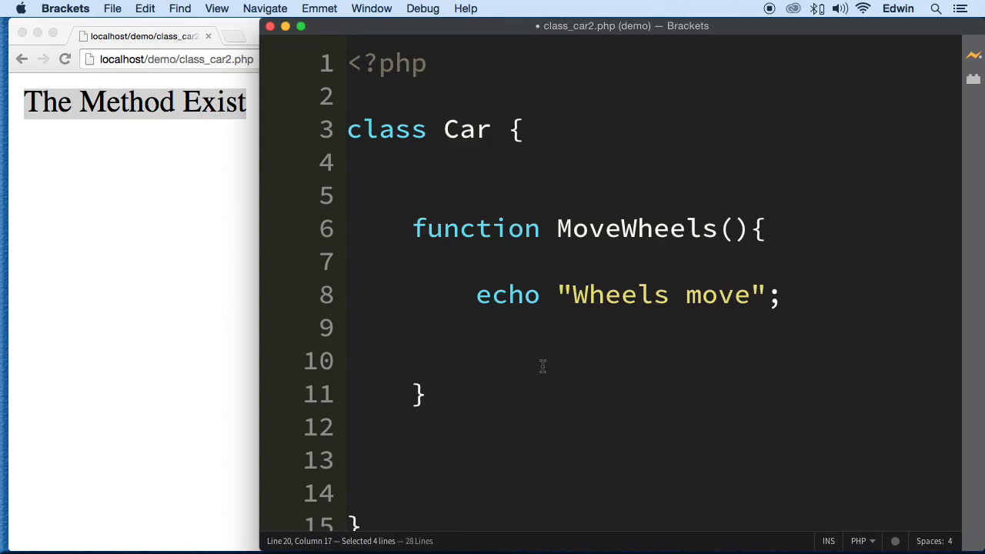
{"action": "mouse_move", "coordinate": [398, 205]}
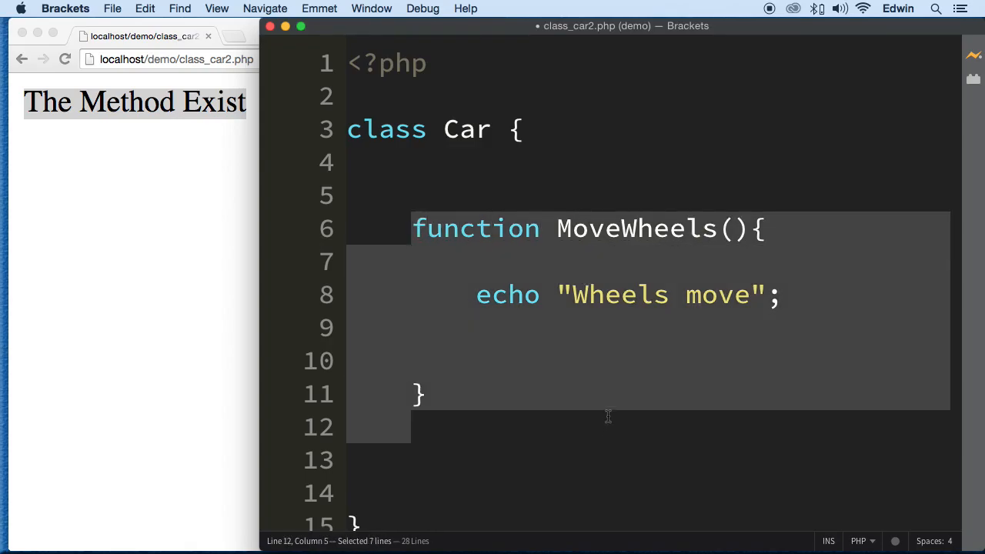
{"action": "mouse_move", "coordinate": [659, 209]}
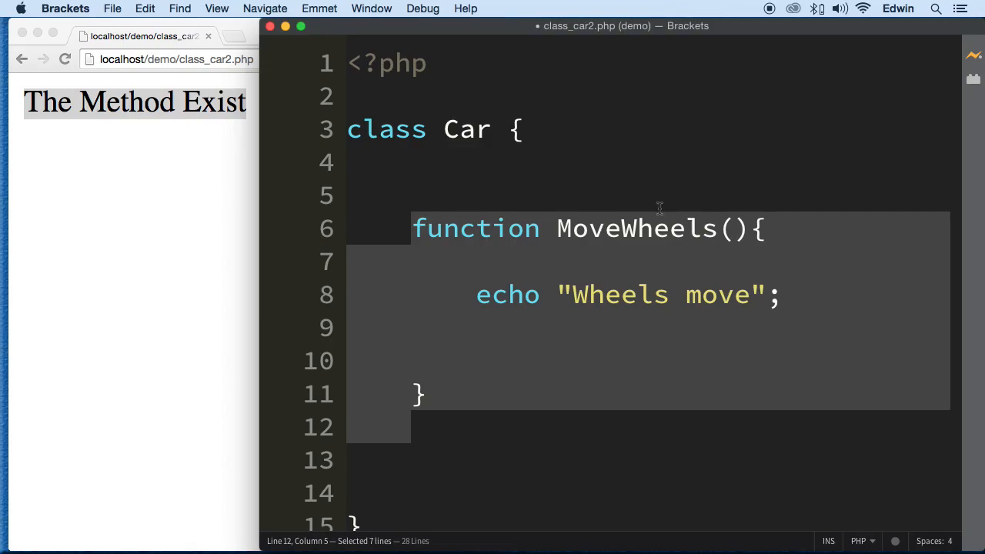
{"action": "scroll", "scroll_direction": "down", "scroll_amount": 3}
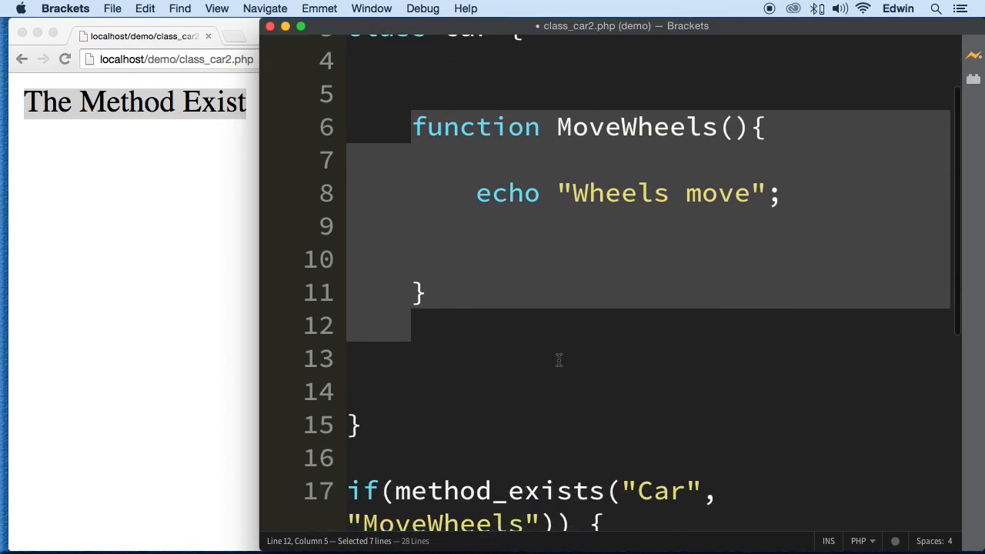